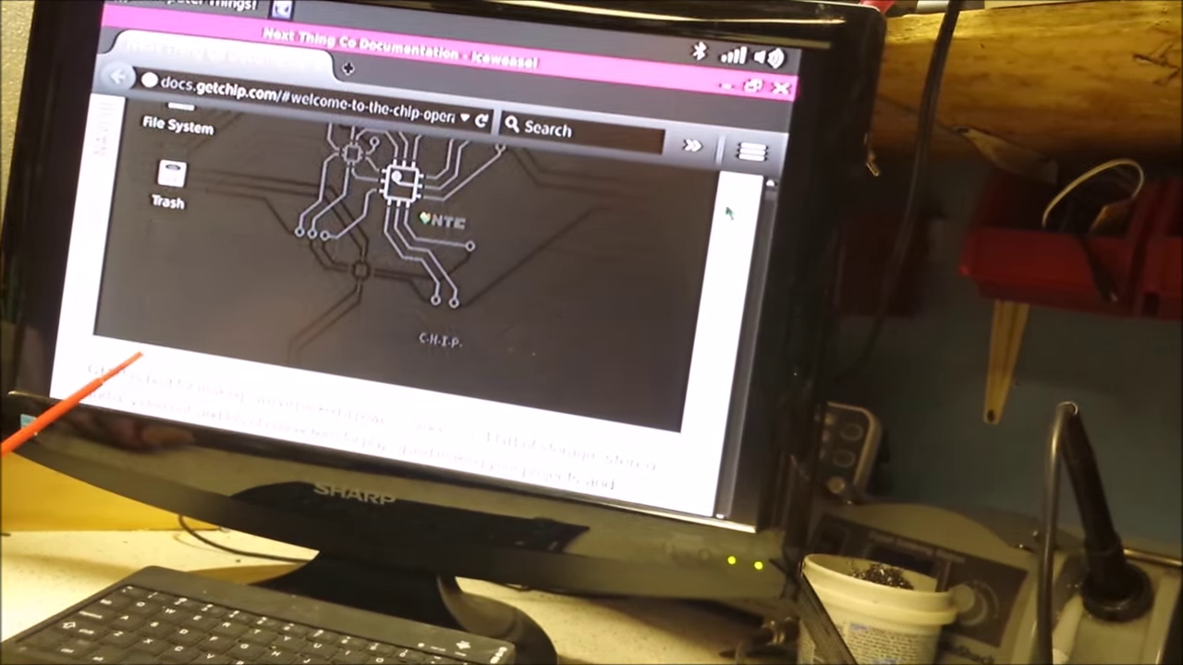
Step: Scroll the CHIP documentation past 'Power from the wall' to the 'Power from a battery' section
{"action": "scroll", "scroll_direction": "down", "scroll_amount": 3}
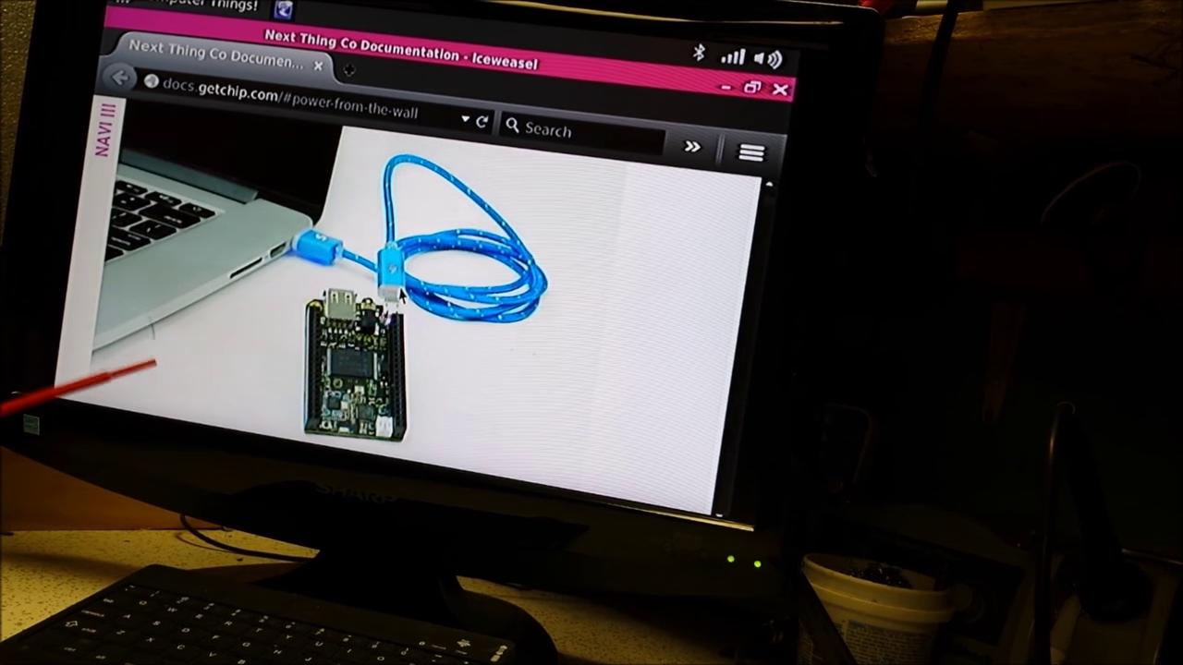
{"action": "scroll", "scroll_direction": "down", "scroll_amount": 3}
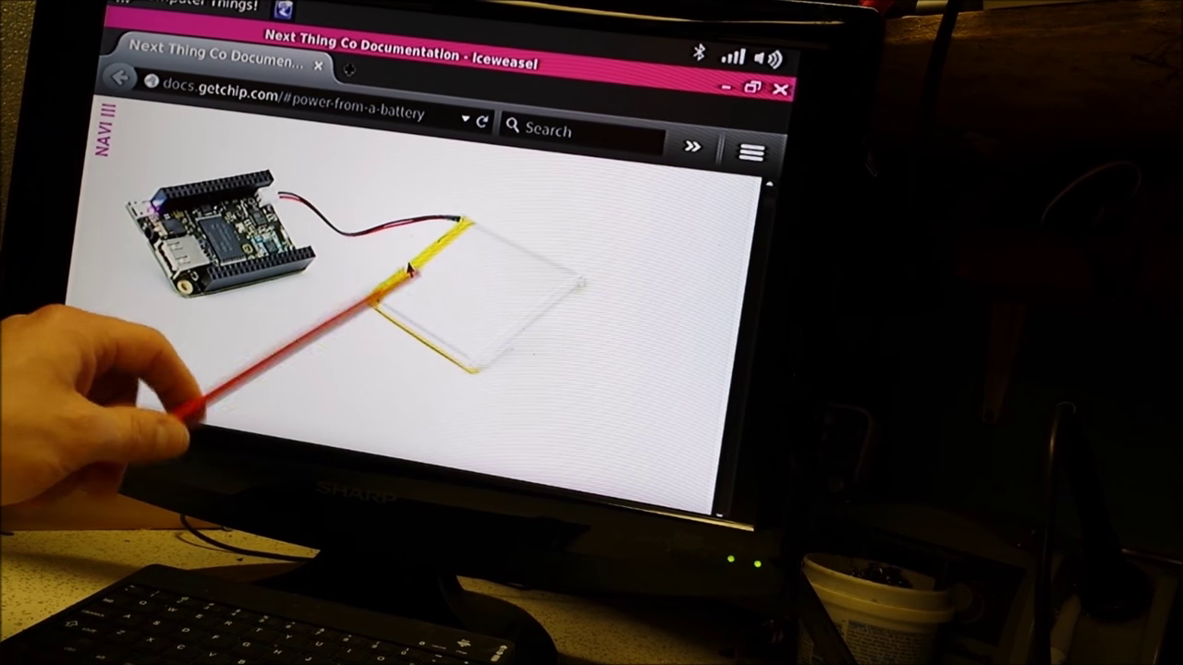
{"action": "scroll", "scroll_direction": "down", "scroll_amount": 3}
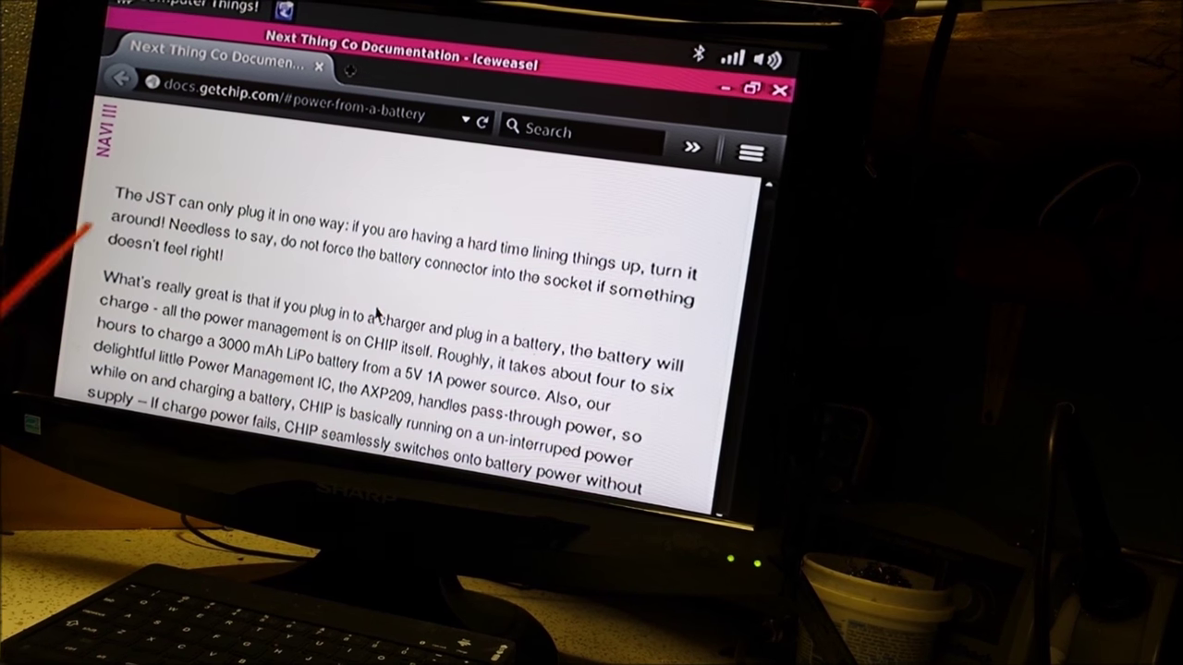
{"action": "scroll", "scroll_direction": "down", "scroll_amount": 3}
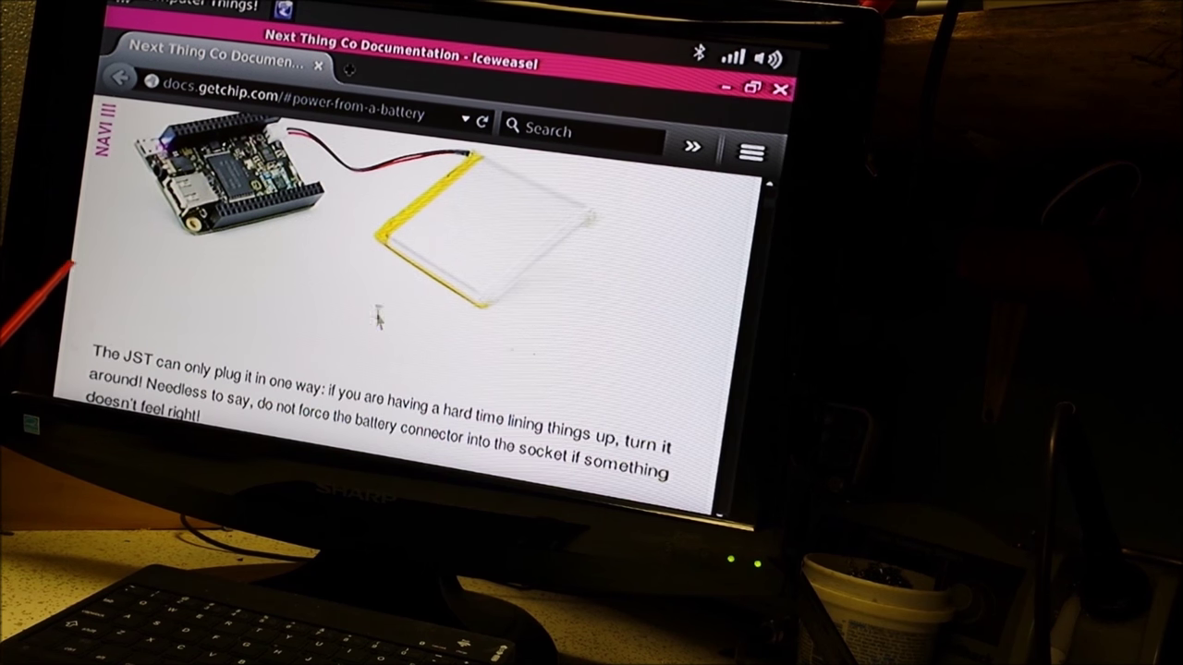
{"action": "scroll", "scroll_direction": "down", "scroll_amount": 3}
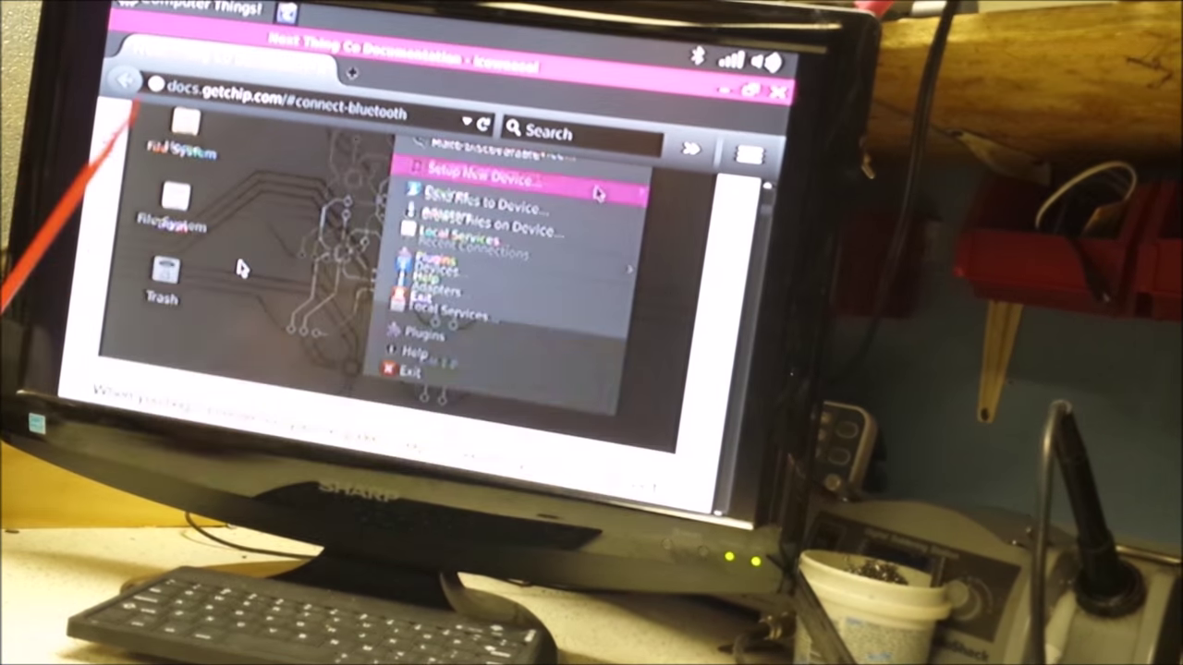
Step: Reach the Connect Bluetooth section and bring up the Bluetooth tray menu
{"action": "left_click", "coordinate": [499, 170]}
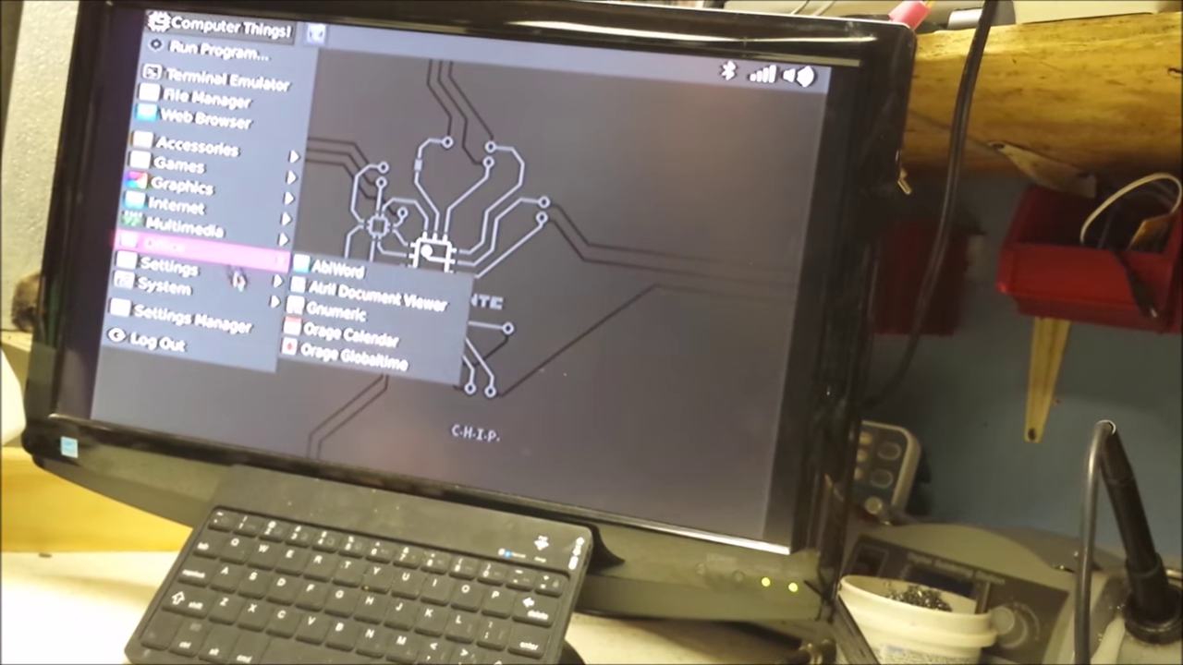
Step: Browse the applications menu into the Settings category
{"action": "left_click", "coordinate": [188, 268]}
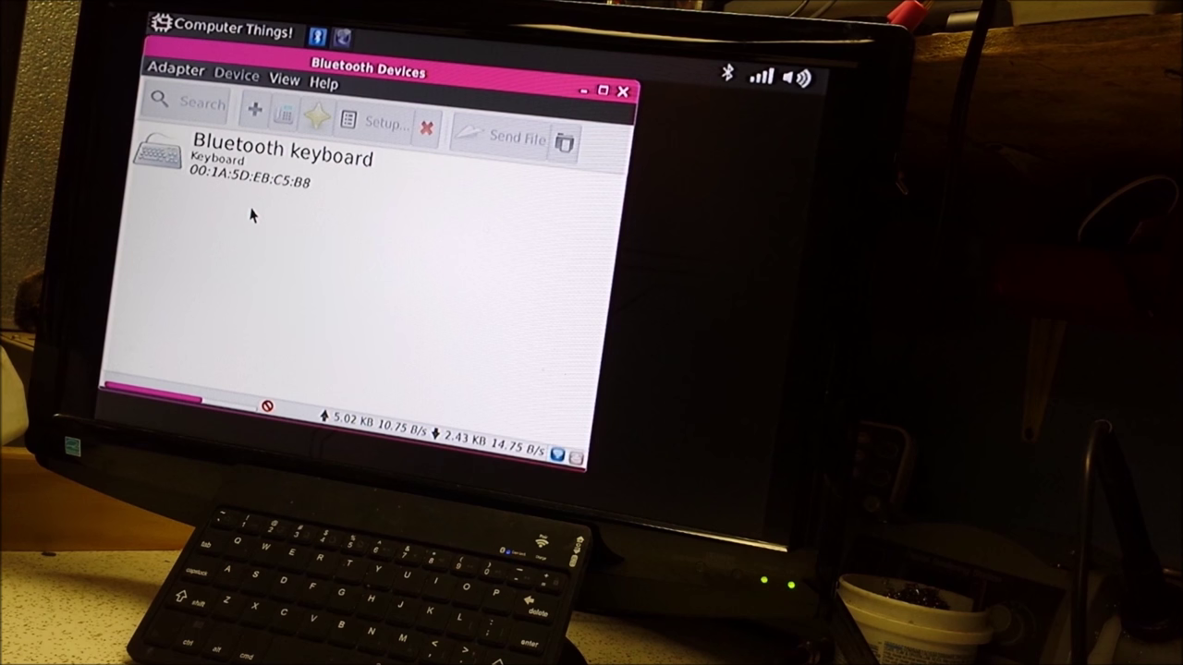
Step: Select 'Bluetooth keyboard' among the found devices to begin its setup
{"action": "left_click", "coordinate": [277, 163]}
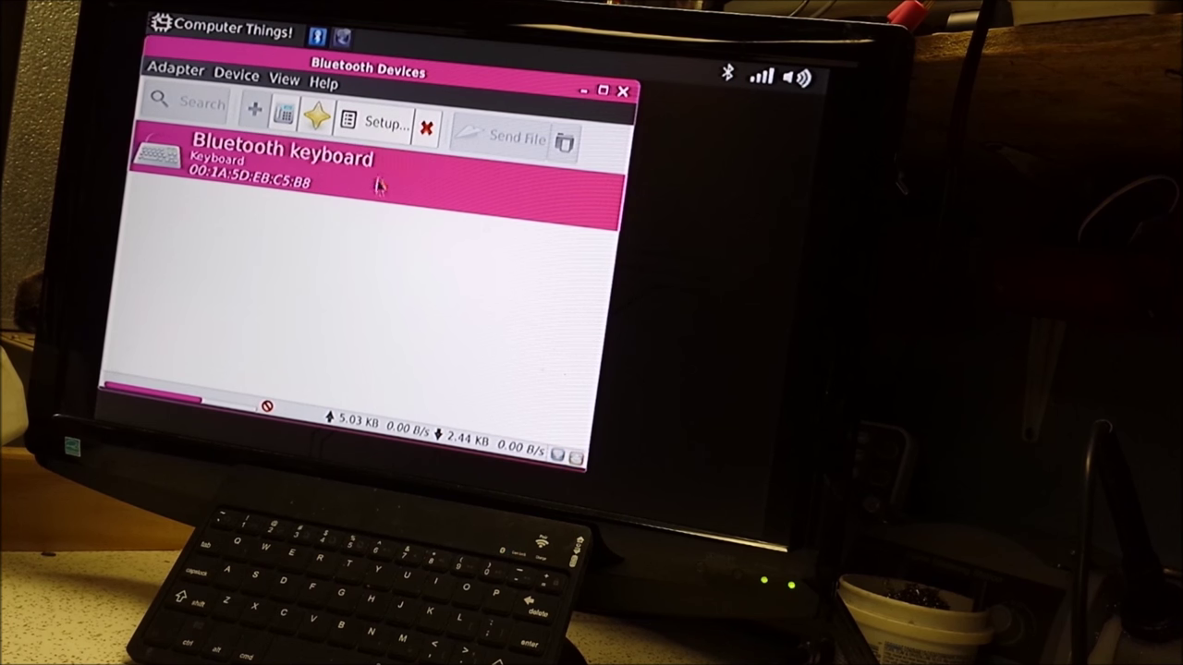
{"action": "mouse_move", "coordinate": [384, 126]}
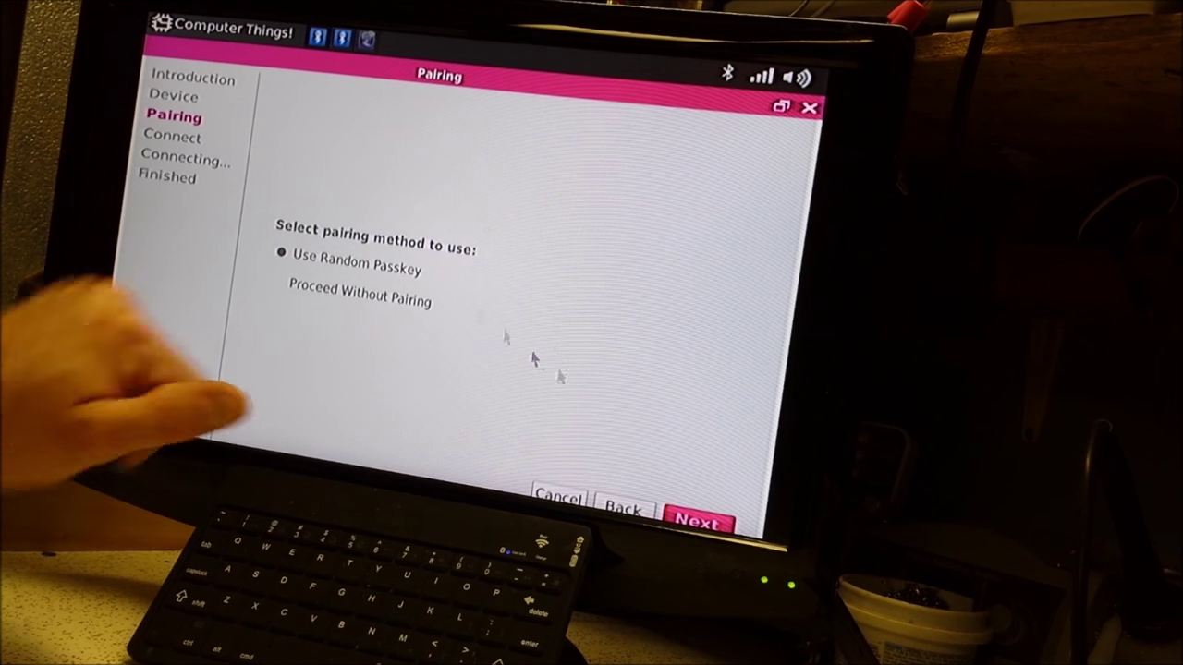
Step: Pair with a random passkey and connect the keyboard via Human Interface Device Service (HID)
{"action": "left_click", "coordinate": [698, 514]}
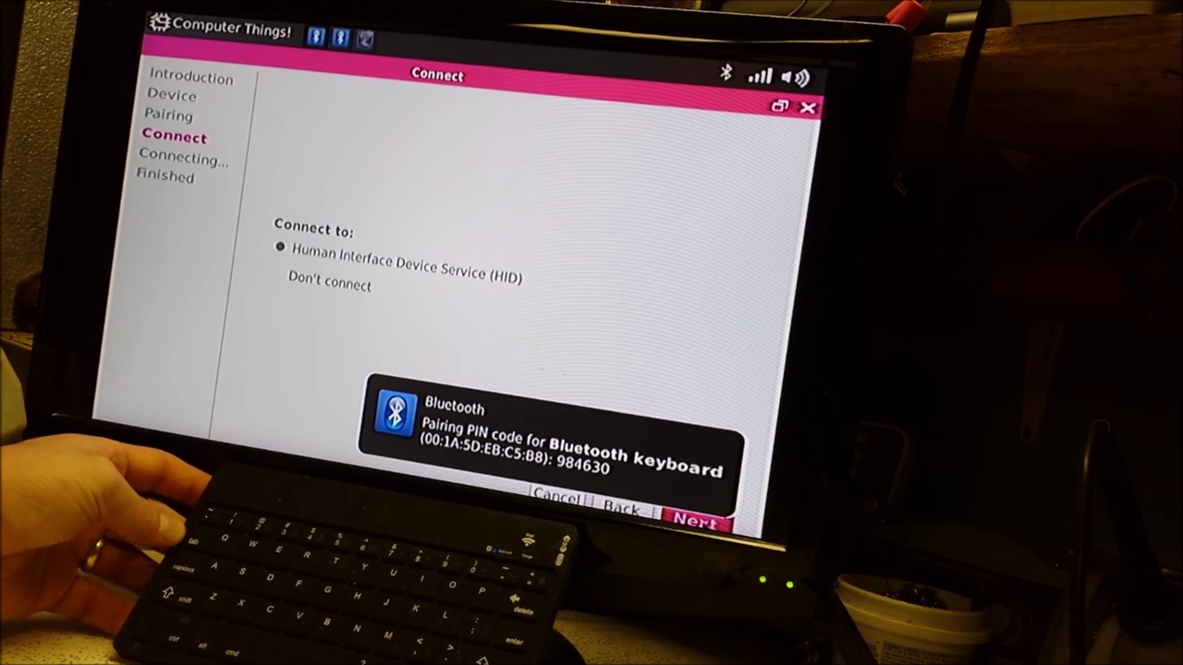
{"action": "left_click", "coordinate": [698, 514]}
{"action": "type", "text": "goog"}
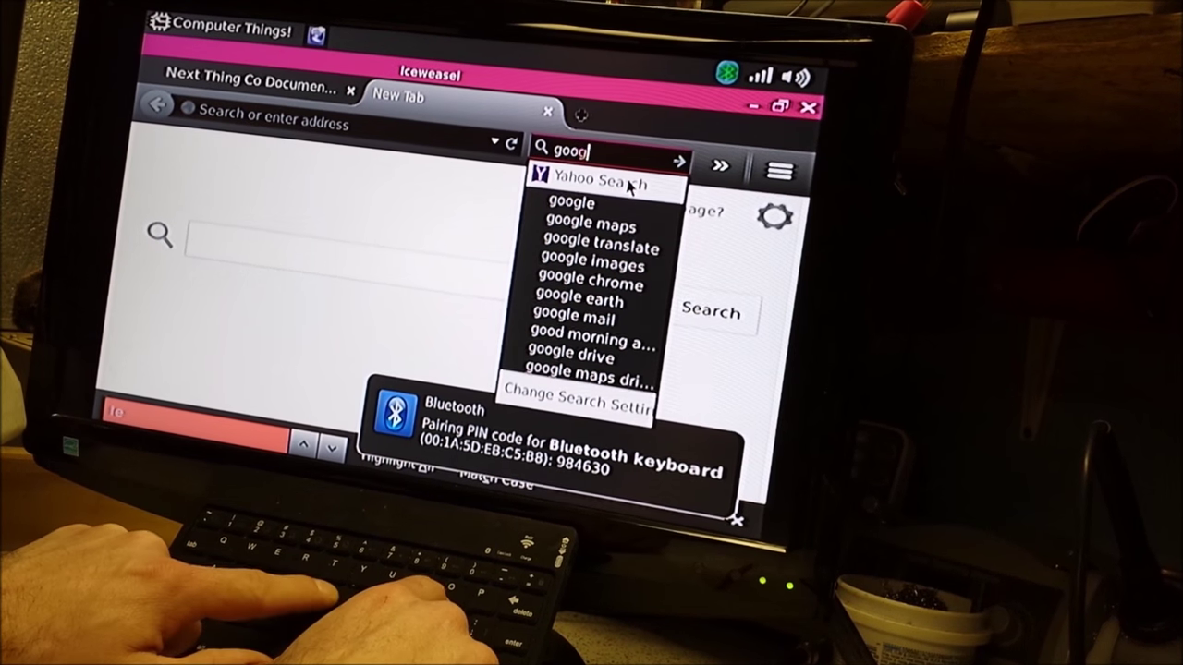
Step: Search the web for 'google' from the new tab's search bar
{"action": "type", "text": "le"}
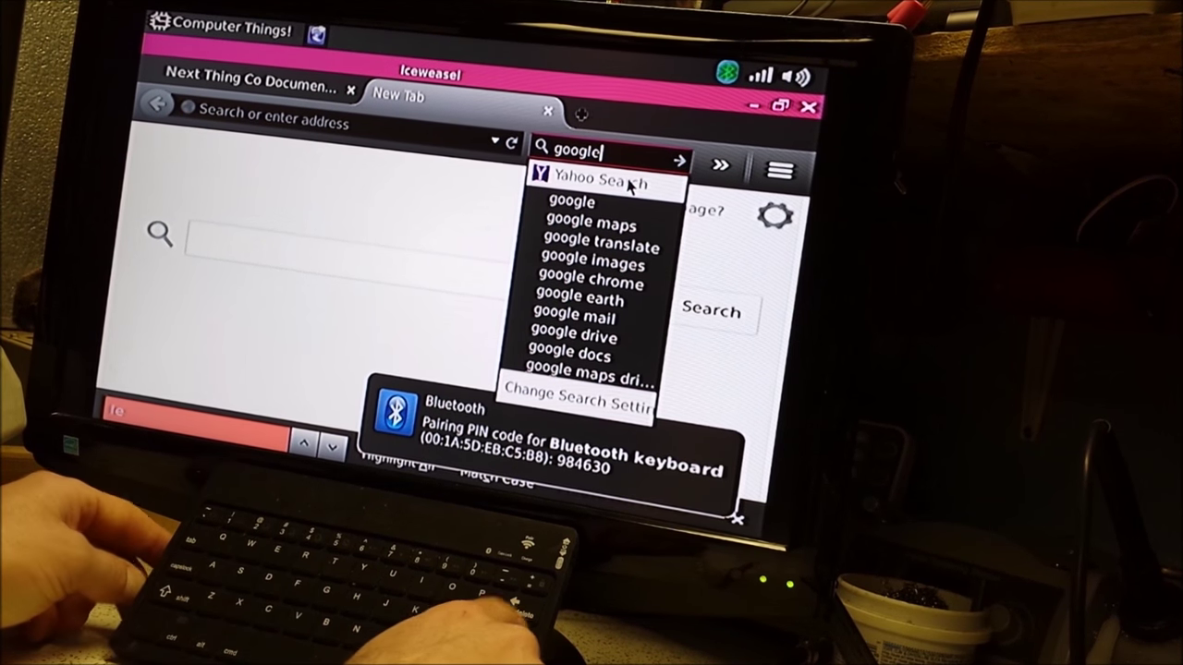
{"action": "left_click", "coordinate": [595, 175]}
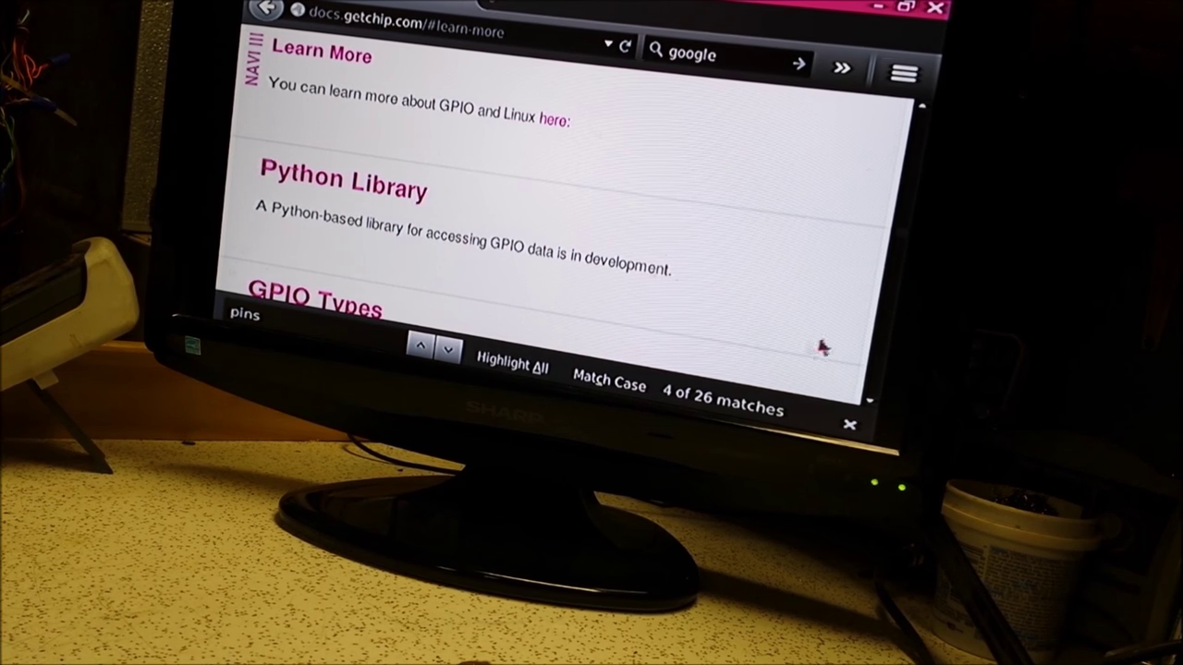
Step: Step through the find-in-page matches for 'pins' on the documentation page
{"action": "left_click", "coordinate": [850, 416]}
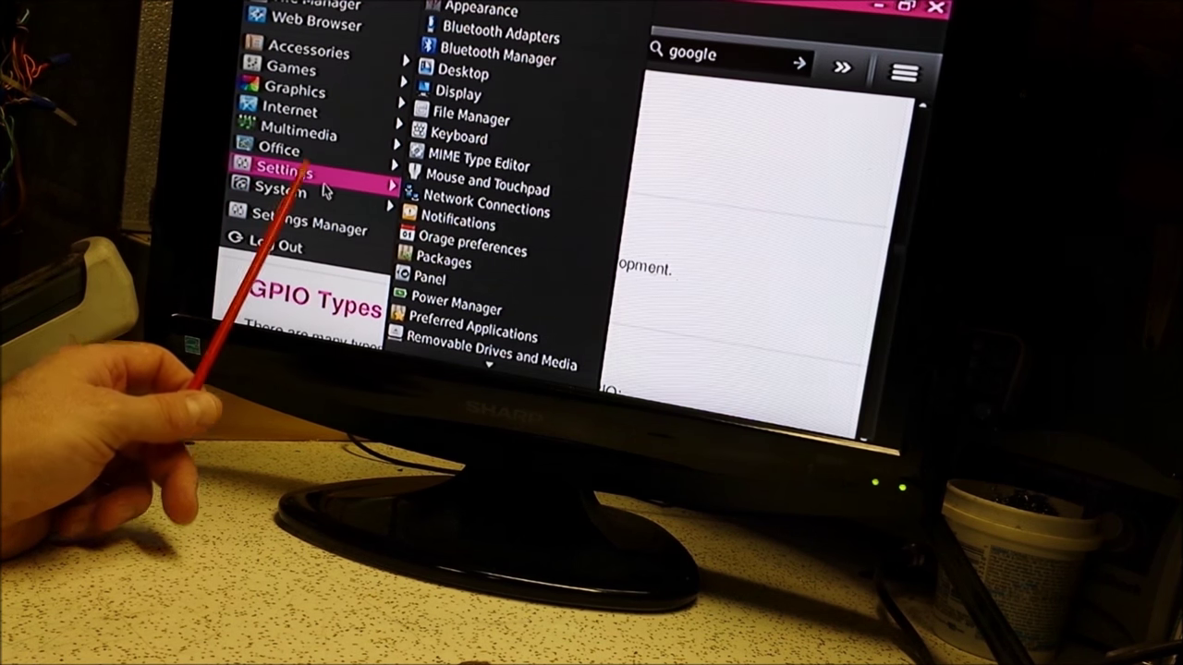
Step: Show the Settings submenu of the Applications menu
{"action": "left_click", "coordinate": [277, 192]}
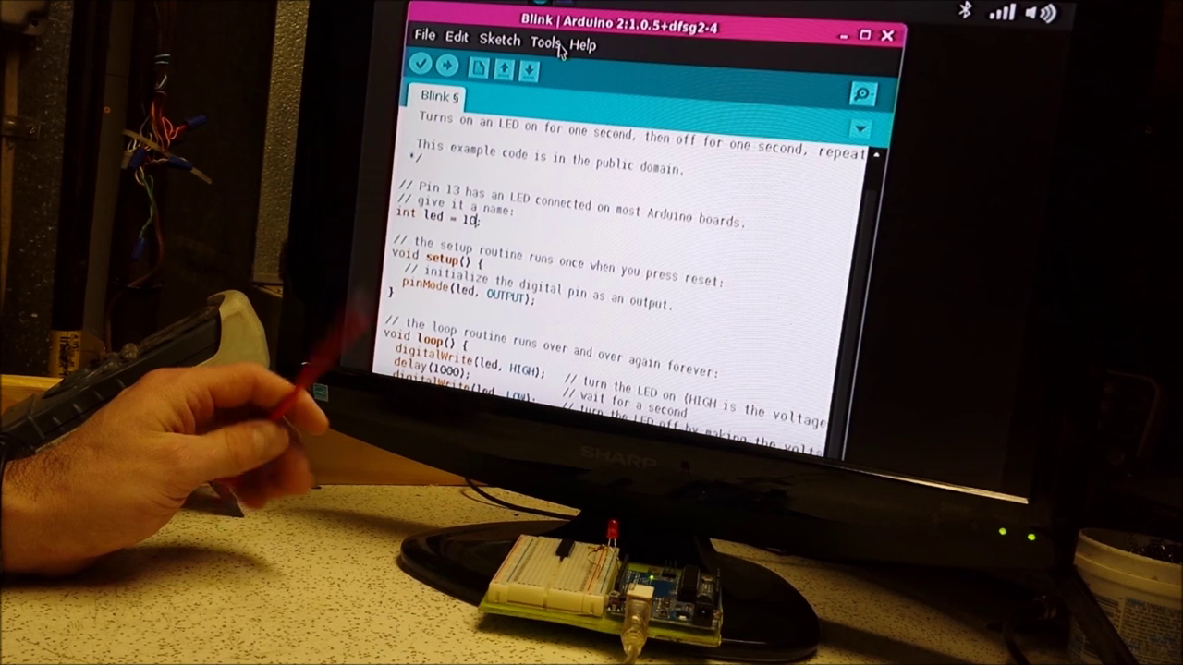
Step: Set the target board to Arduino Uno under Tools > Board
{"action": "left_click", "coordinate": [549, 37]}
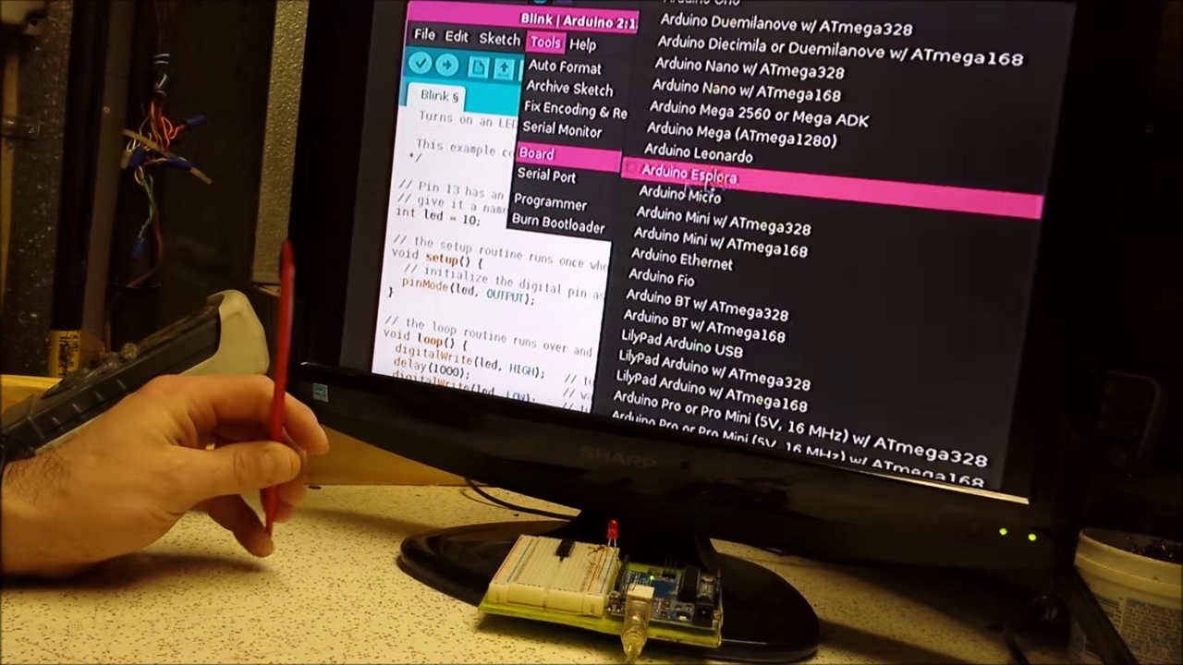
{"action": "left_click", "coordinate": [550, 178]}
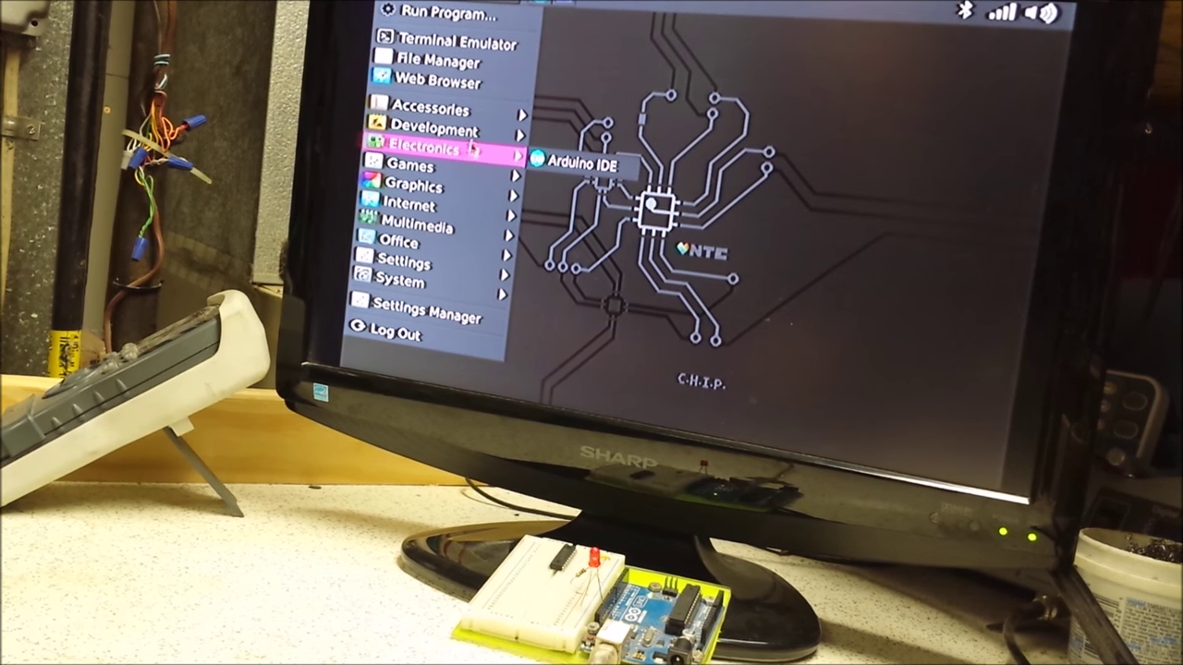
{"action": "mouse_move", "coordinate": [666, 83]}
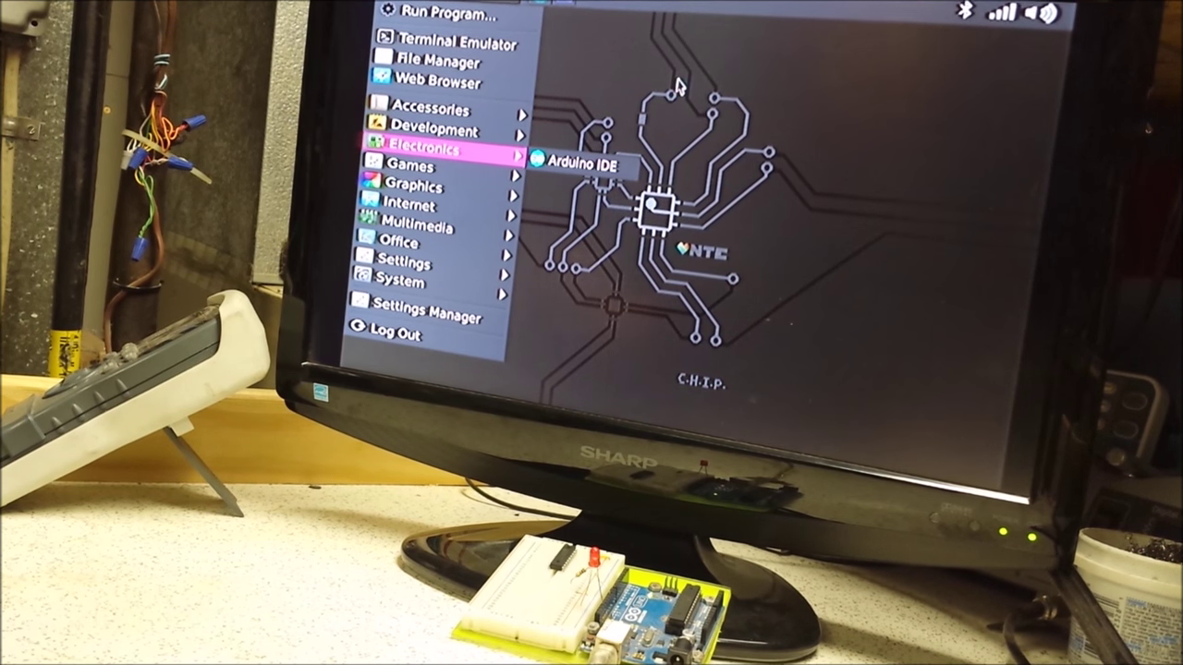